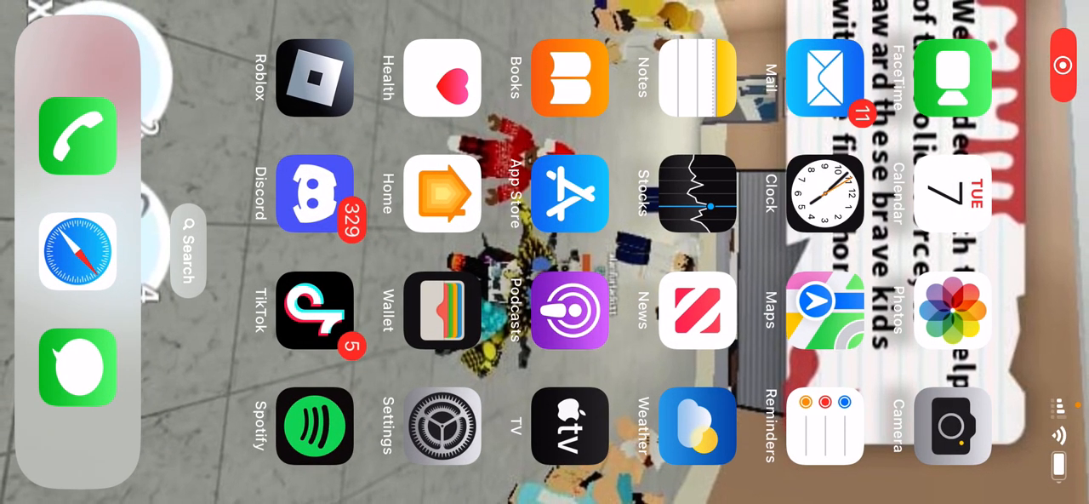
click(314, 78)
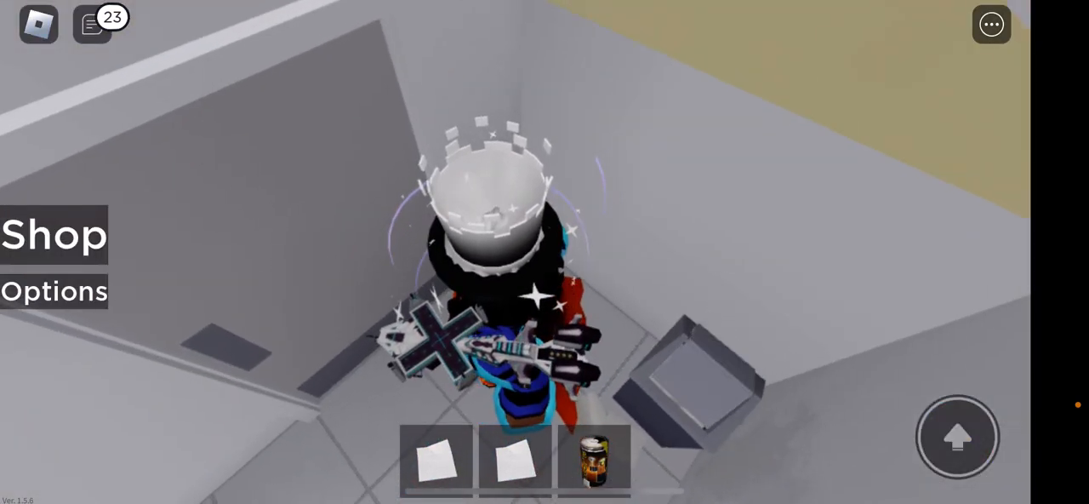
Step: Equip the toilet paper and walk out of the stall to the wet-floor caution sign
click(436, 461)
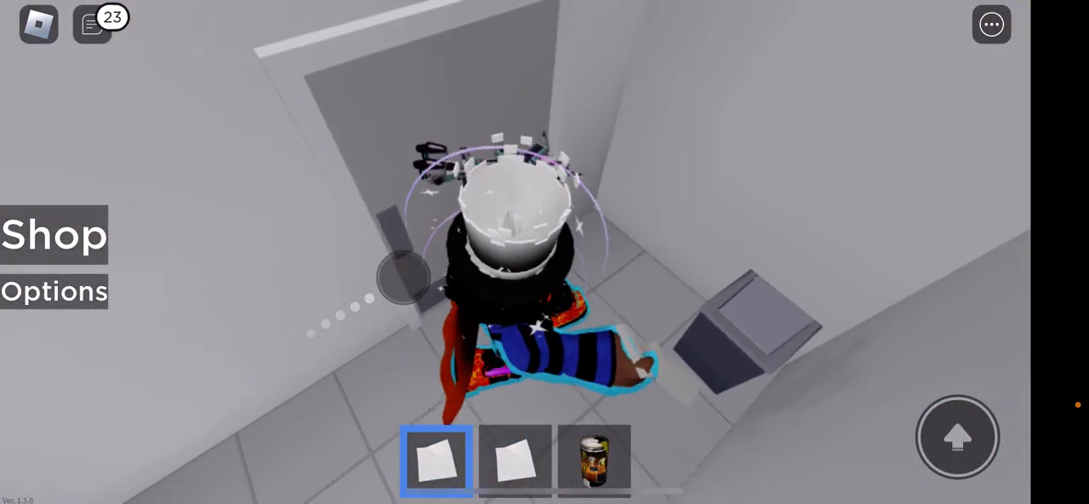
click(515, 460)
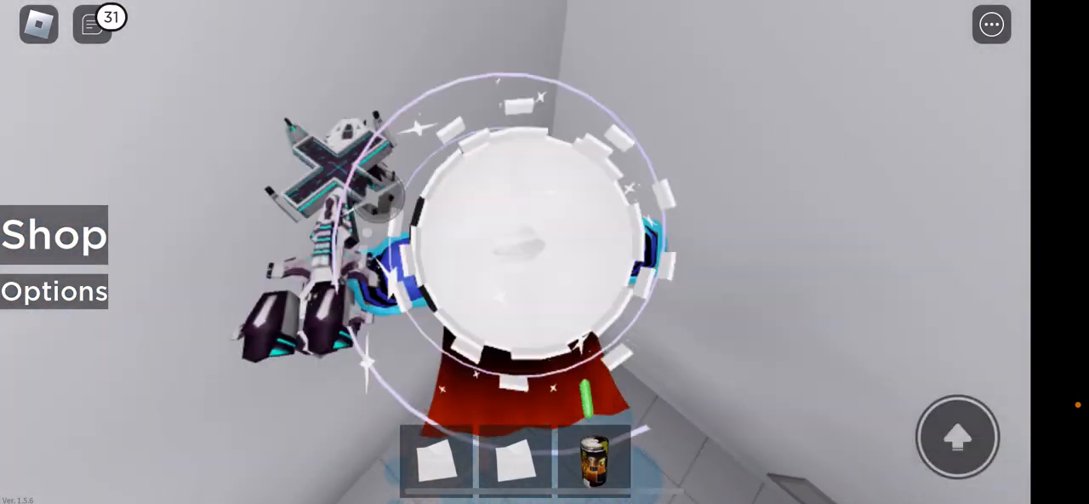
click(991, 24)
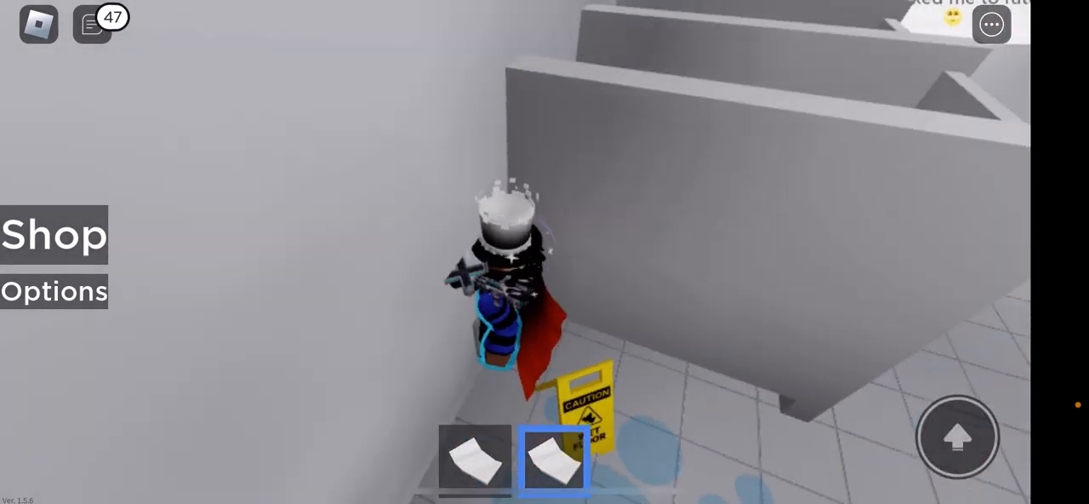
Step: Glance at the Options panel, close it, then open the food and drink Item Shop
click(54, 290)
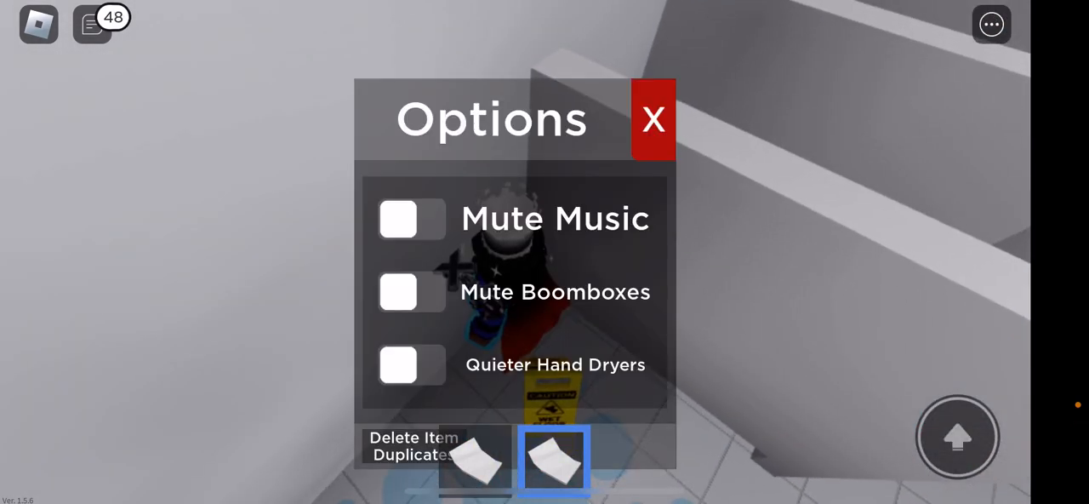
click(654, 119)
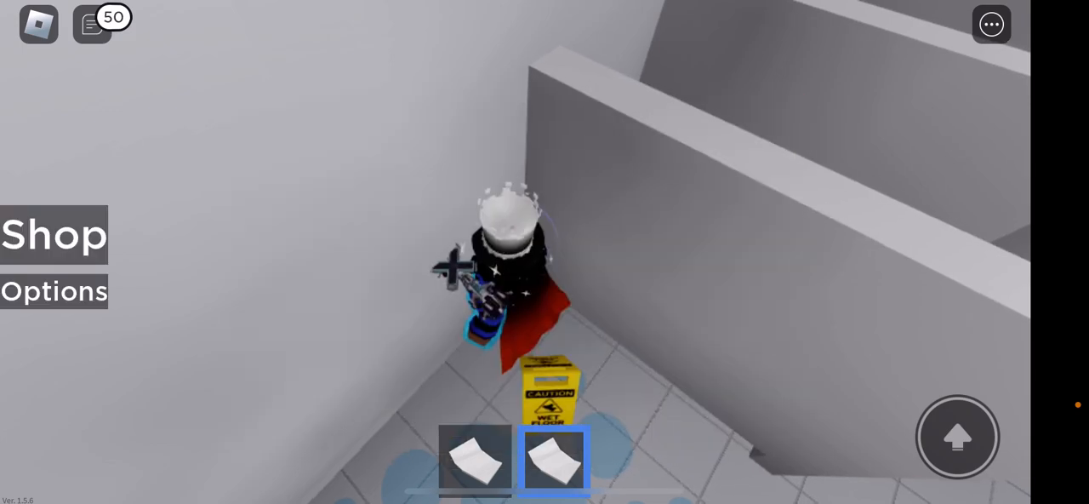
click(54, 235)
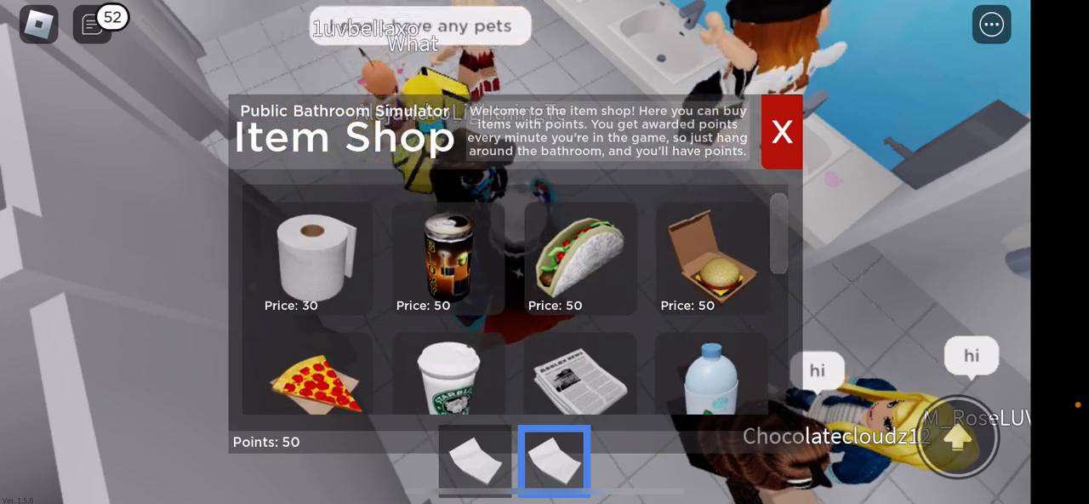
Step: Scroll the shop and buy the burger for 50 points, then bring up the ••• menu
scroll(down, 3)
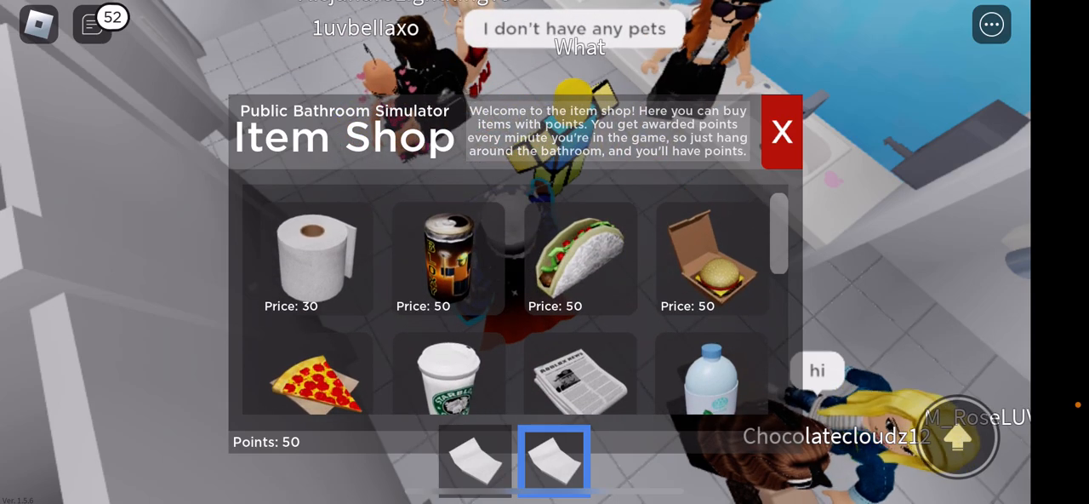
click(781, 132)
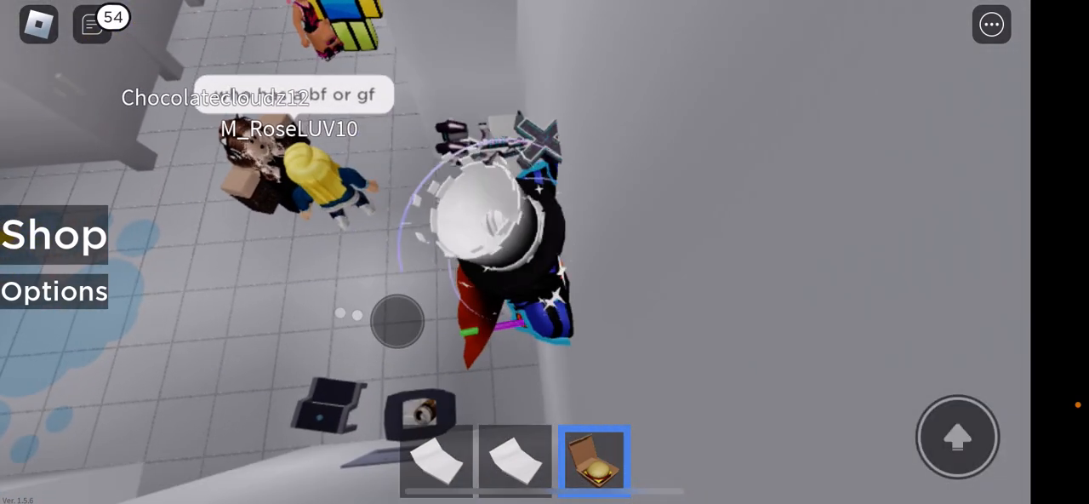
click(991, 24)
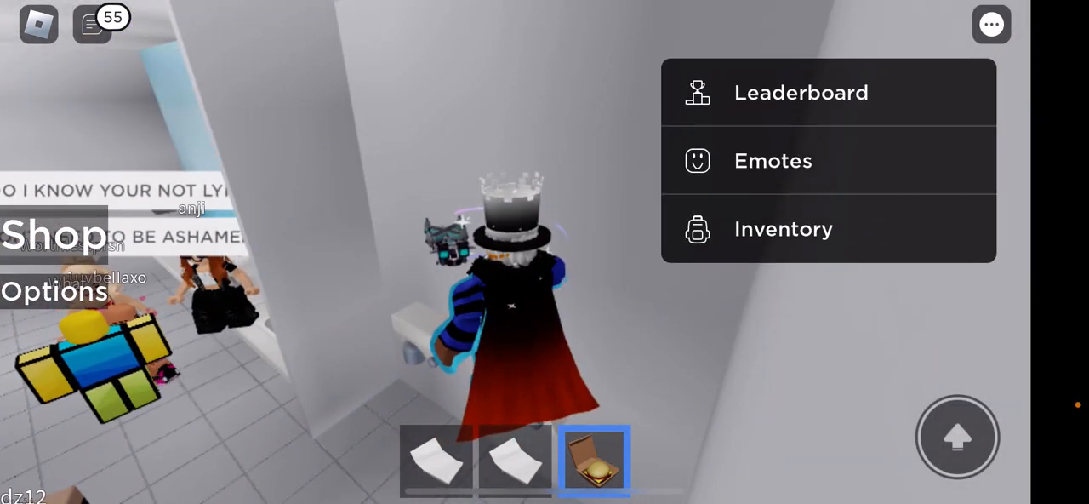